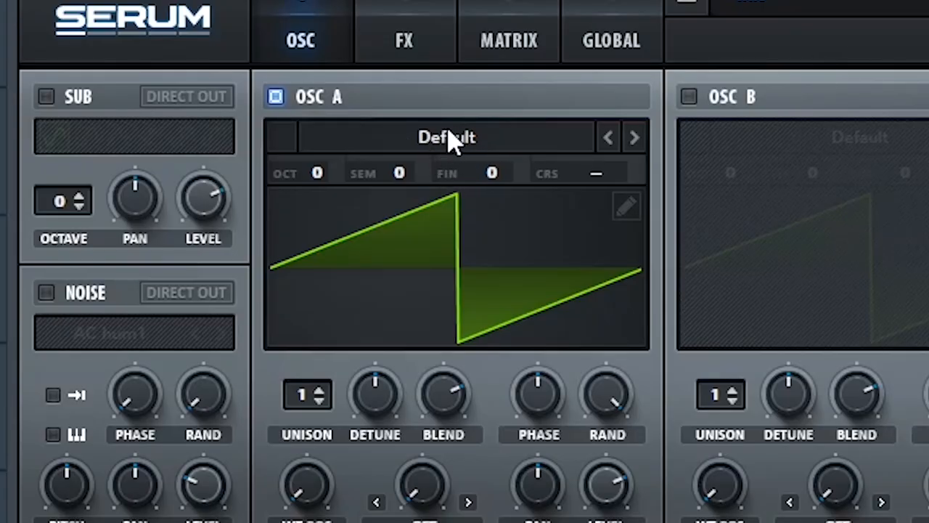
- Load the Monster 2 [SL] wavetable into oscillator A in place of the default saw
click(446, 136)
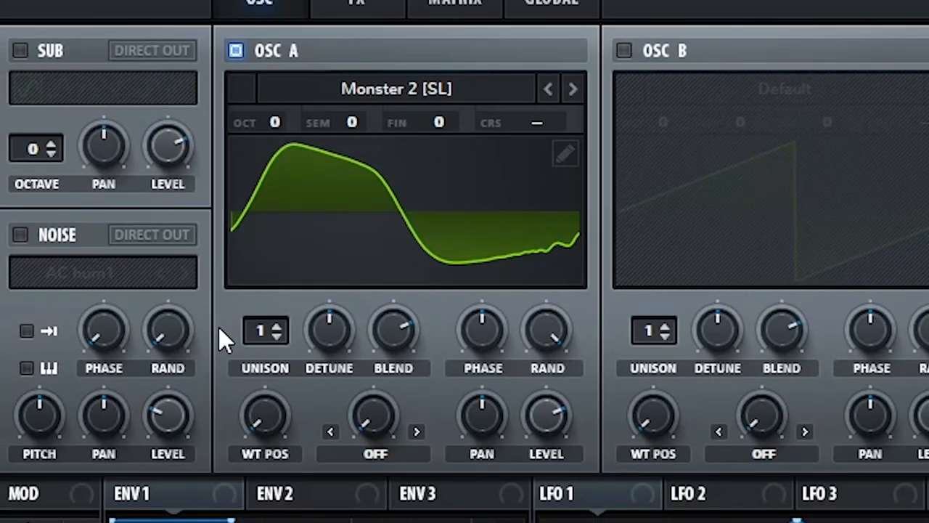
- Raise oscillator A to 16 unison voices with wider detune, and oscillator B to 4 voices
click(279, 327)
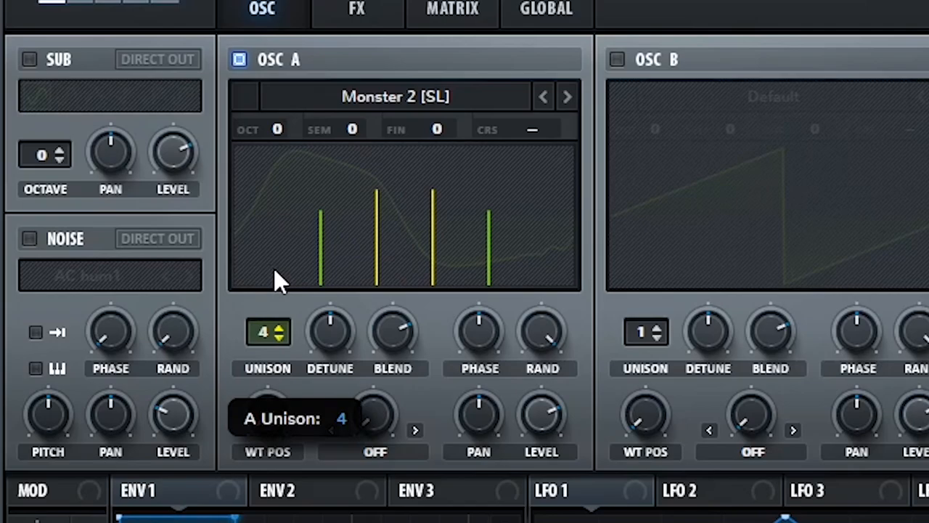
drag(267, 331, 280, 305)
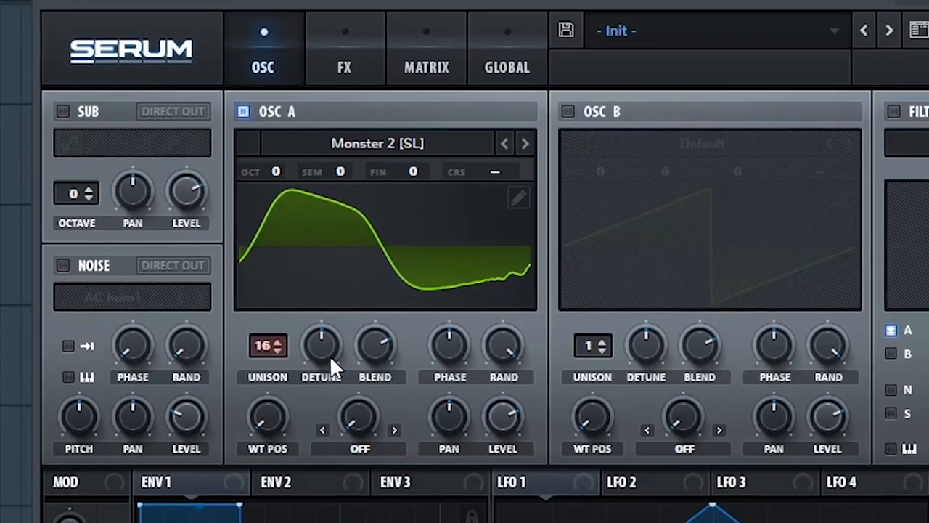
drag(321, 345, 323, 327)
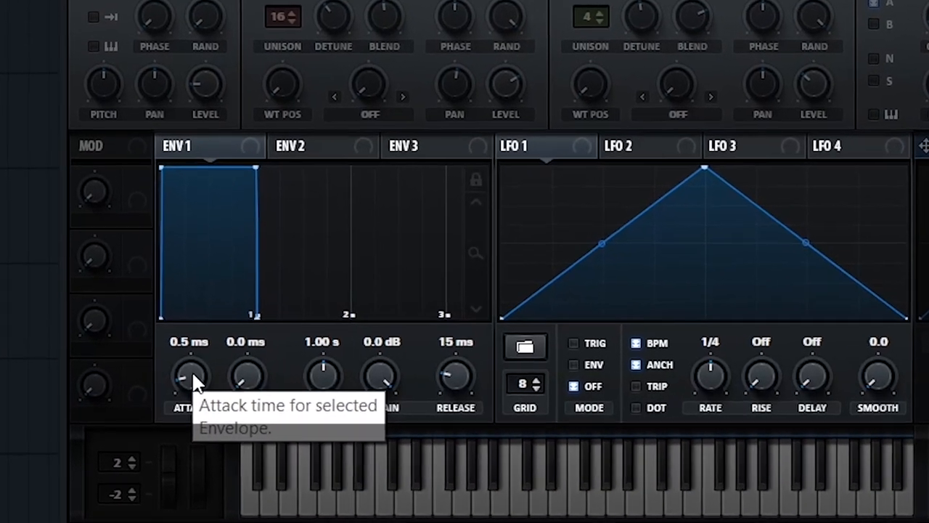
- Lengthen envelope 1's attack to about 245 ms and its decay to about 244 ms
drag(191, 376, 191, 341)
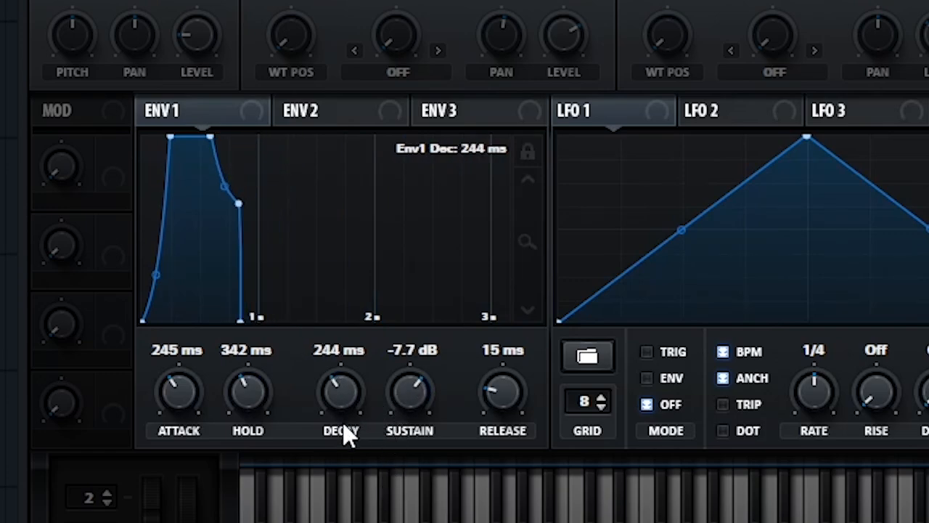
drag(340, 392, 340, 363)
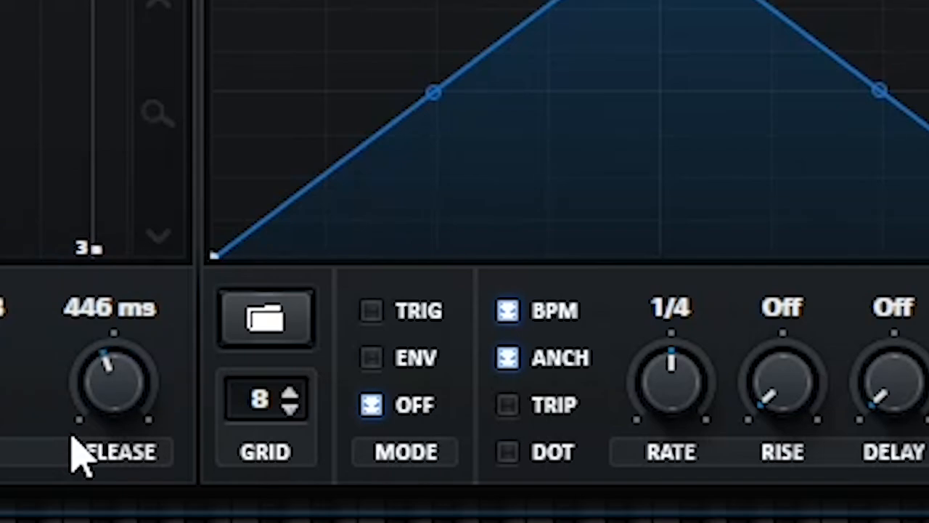
mouse_move(80, 450)
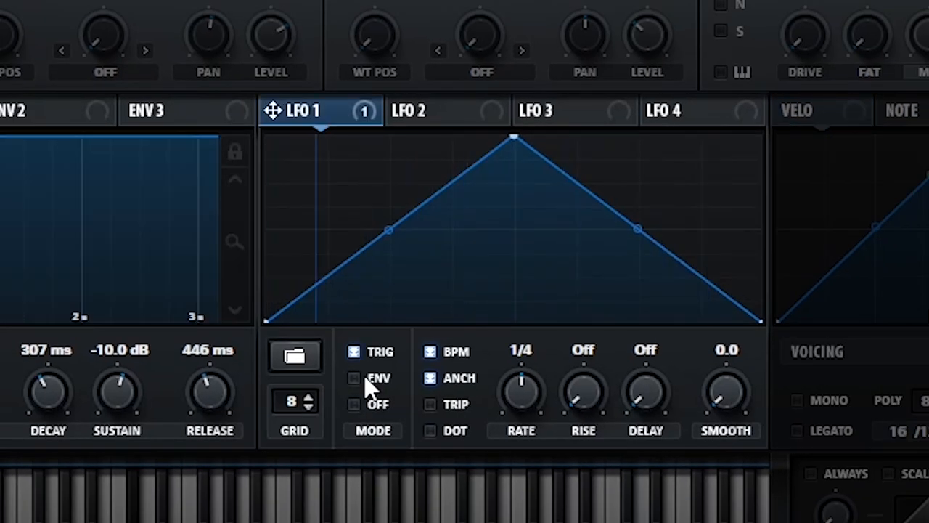
- Untick TRIG on LFO 1 so it free-runs, keeping BPM sync at a 1/4 rate
click(355, 405)
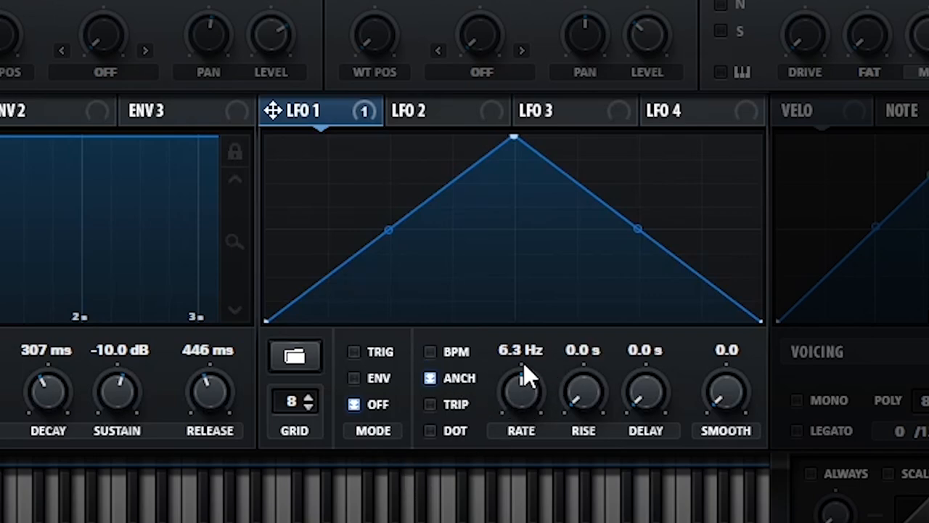
click(431, 351)
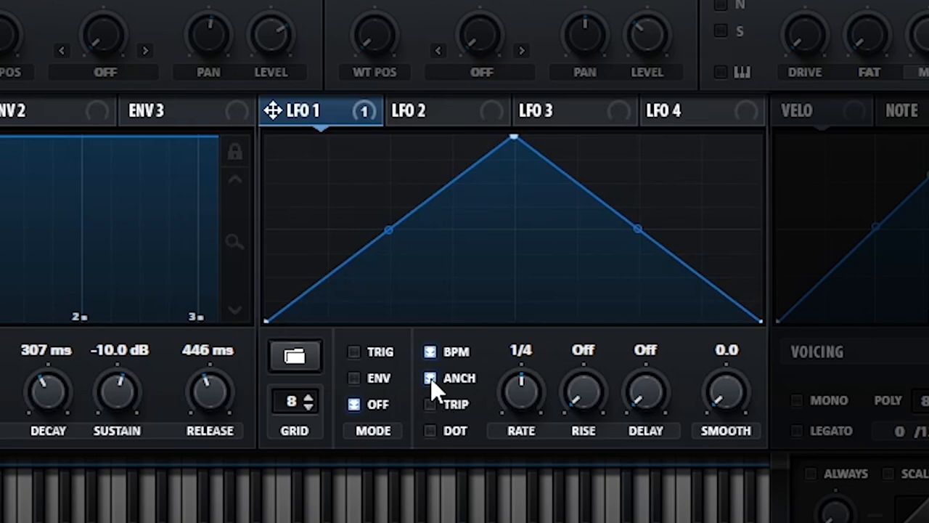
mouse_move(450, 403)
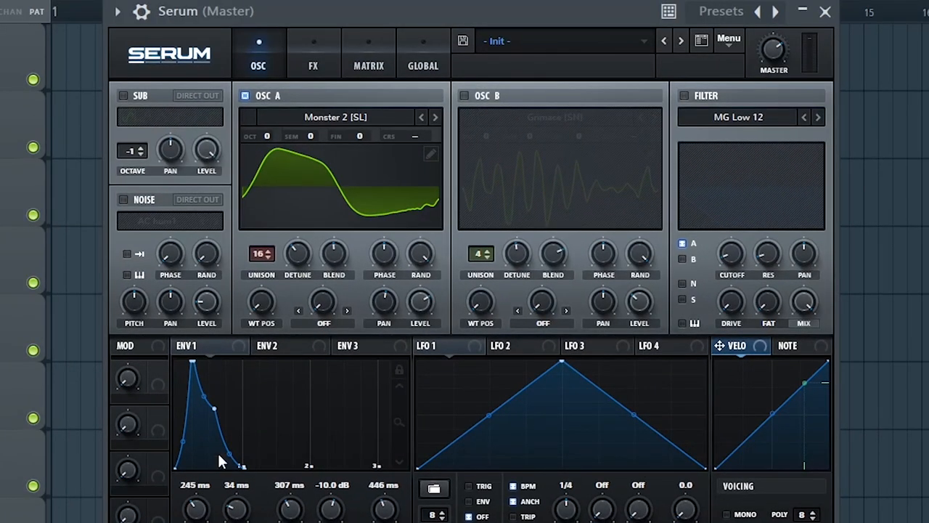
- Show the FX rack with Hyper/Dimension, Distortion, Flanger and Phaser enabled
click(313, 66)
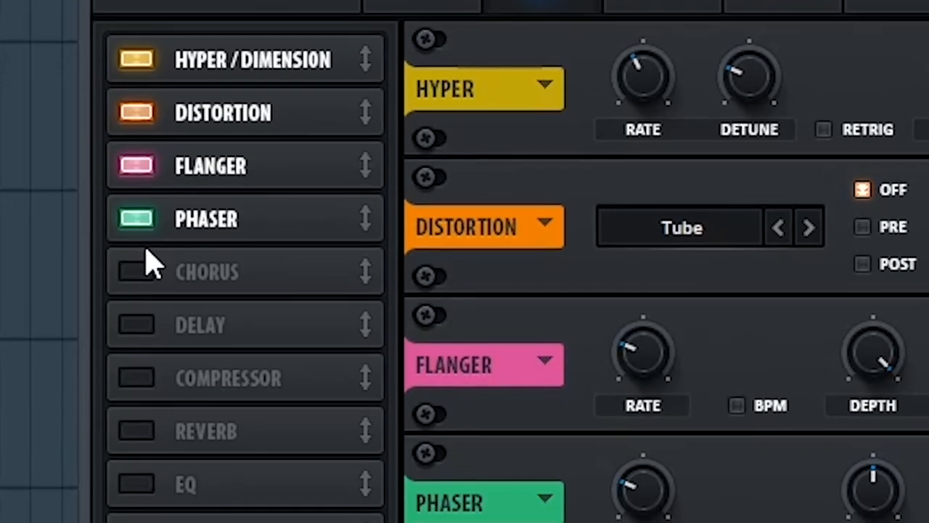
scroll(down, 3)
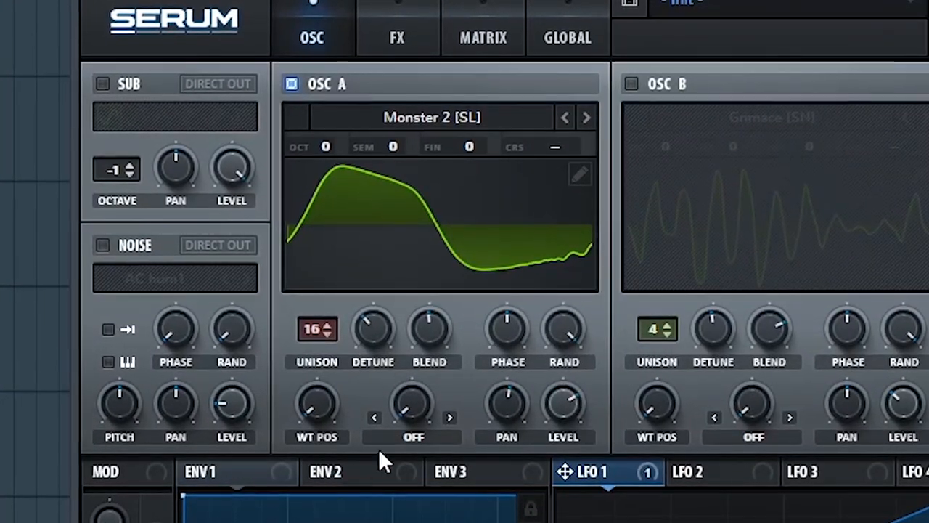
- Set oscillator A's wavetable position to 29, warp to 55% Bend+, and route LFO 1 to warp
drag(316, 403, 315, 389)
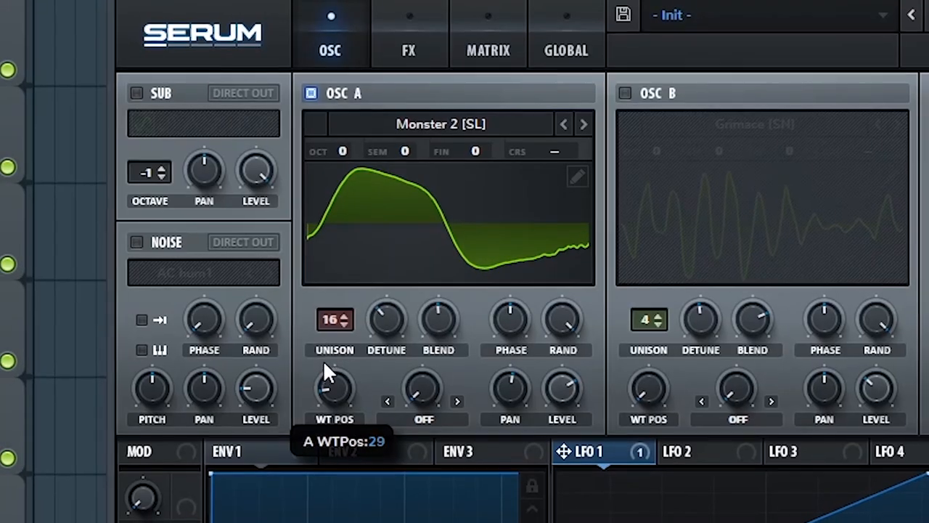
drag(334, 385, 335, 392)
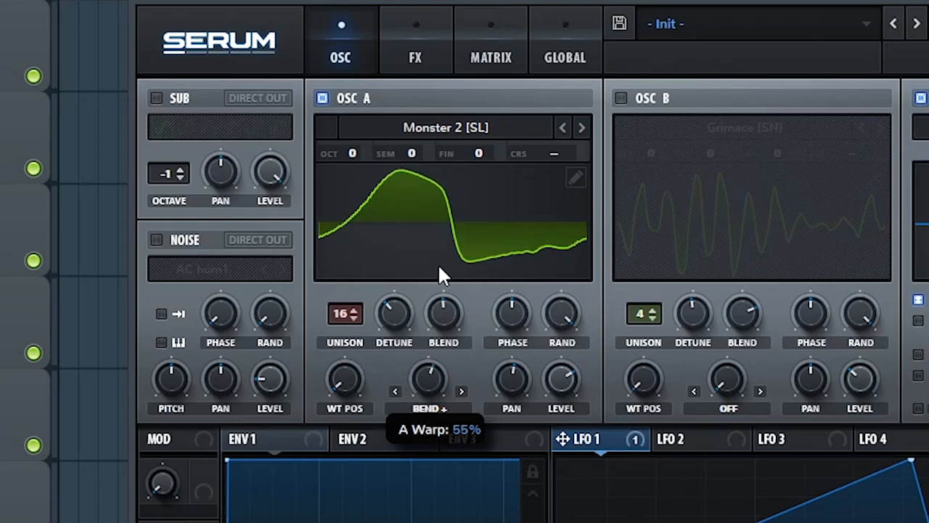
drag(427, 377, 428, 392)
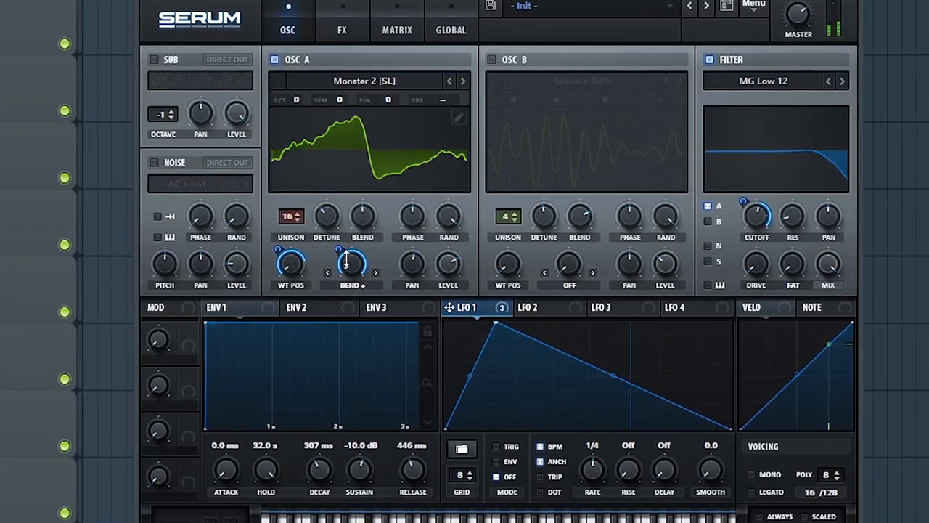
mouse_move(349, 269)
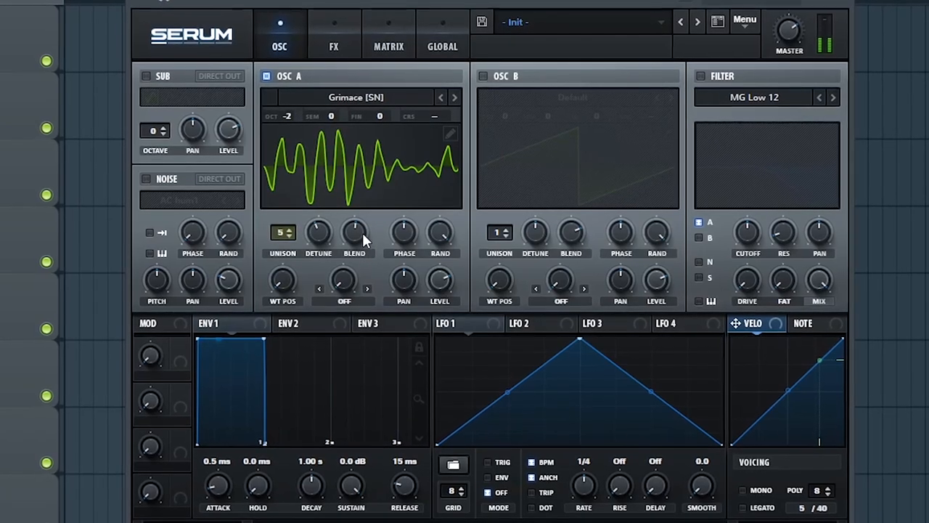
- Adjust the unison blend of oscillator A's five Grimace [SN] voices
drag(318, 233, 318, 225)
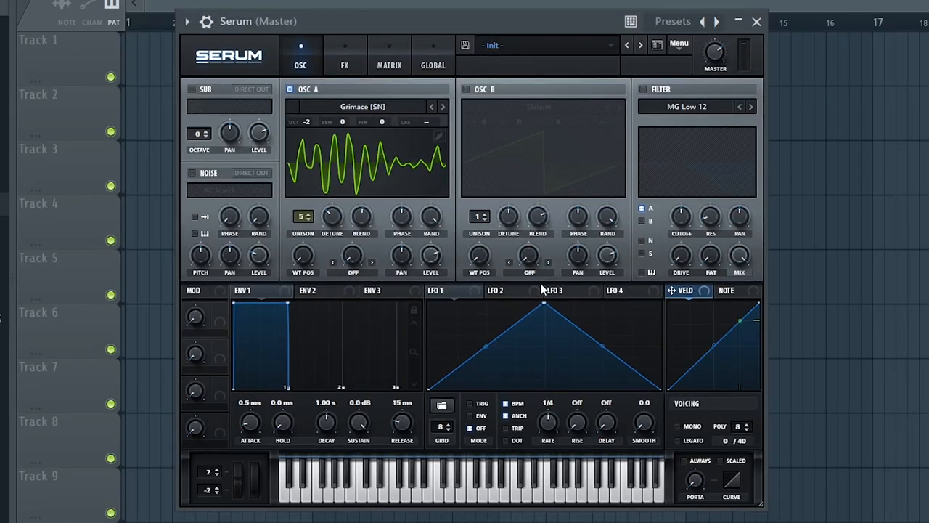
mouse_move(460, 297)
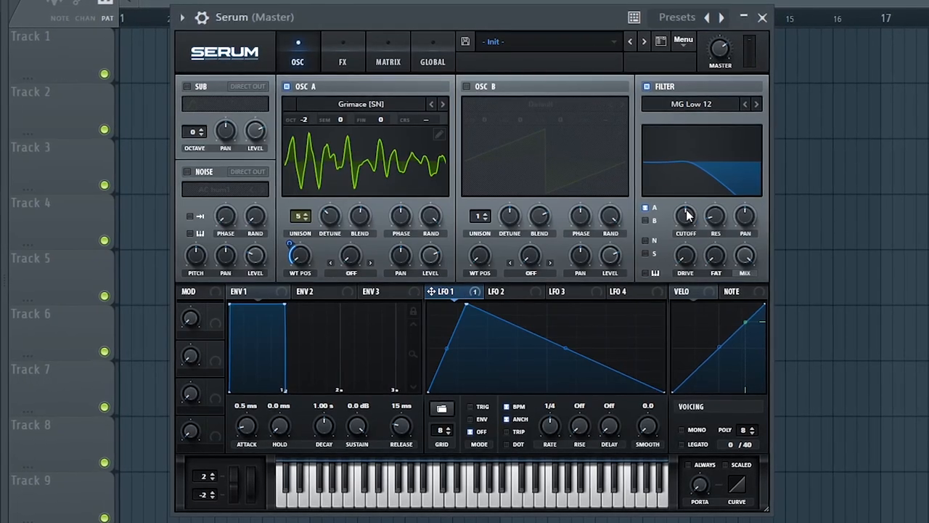
- Route the ramp-shaped LFO 1 onto the filter cutoff
drag(687, 215, 693, 203)
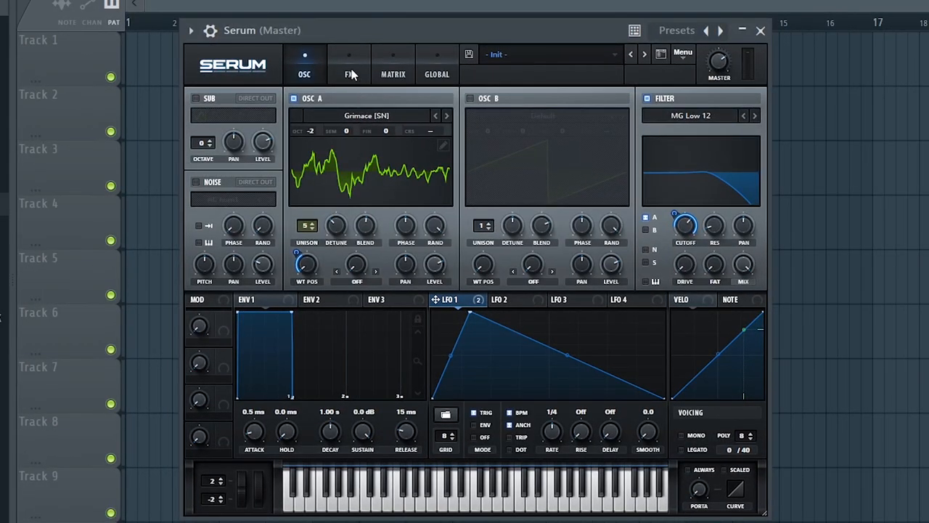
- Enable Hyper/Dimension in the FX rack with its hyper mix raised to about 41%
click(348, 64)
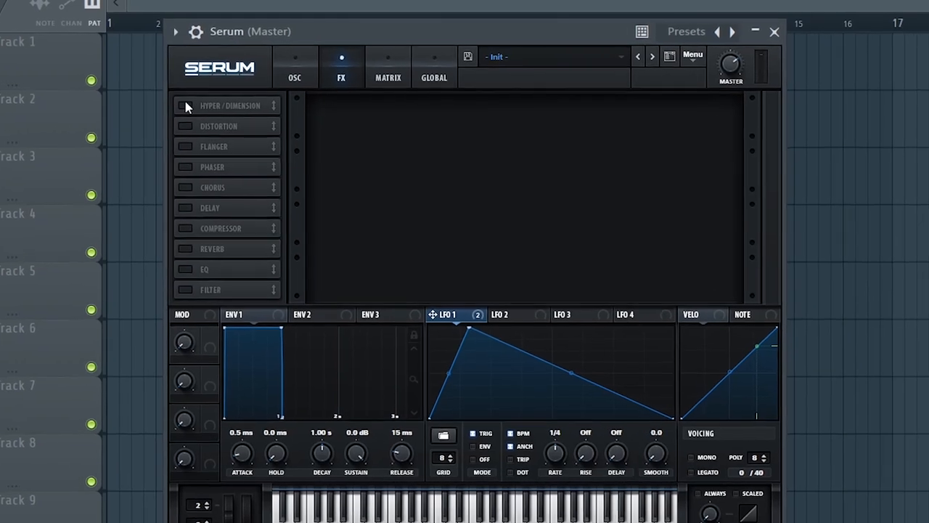
click(185, 106)
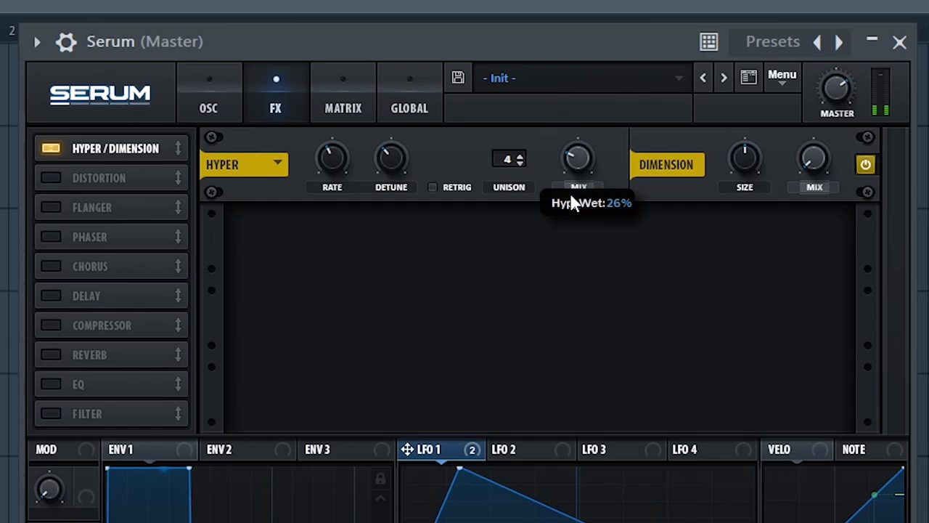
drag(578, 158, 578, 138)
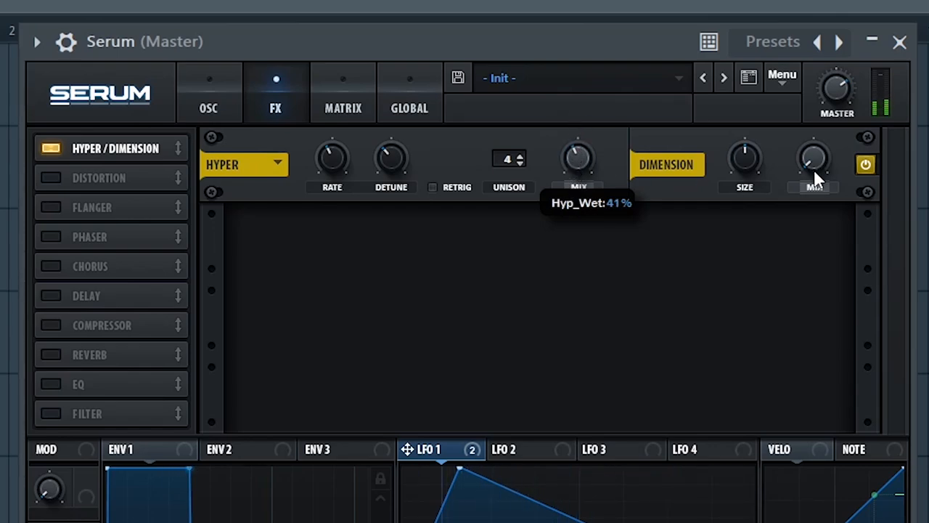
mouse_move(58, 182)
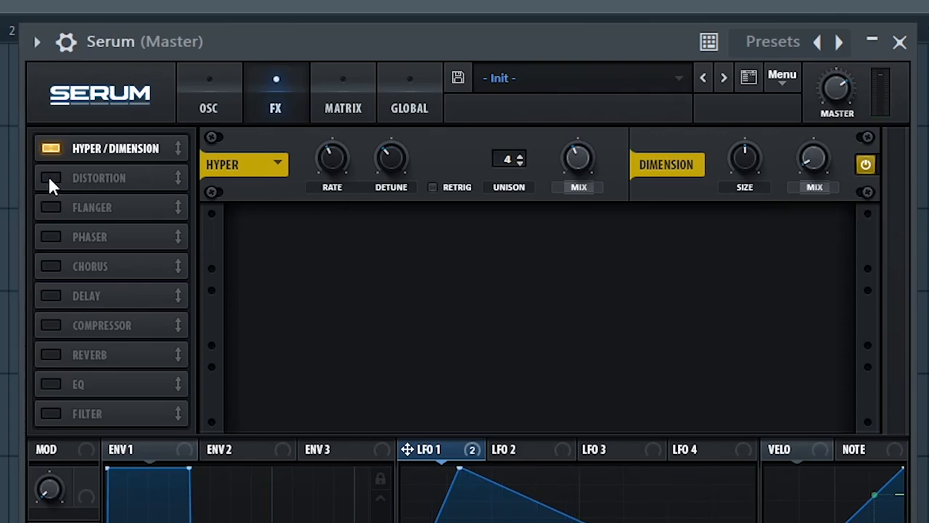
- Try a different distortion type, then disable distortion so only Hyper/Dimension remains
click(51, 178)
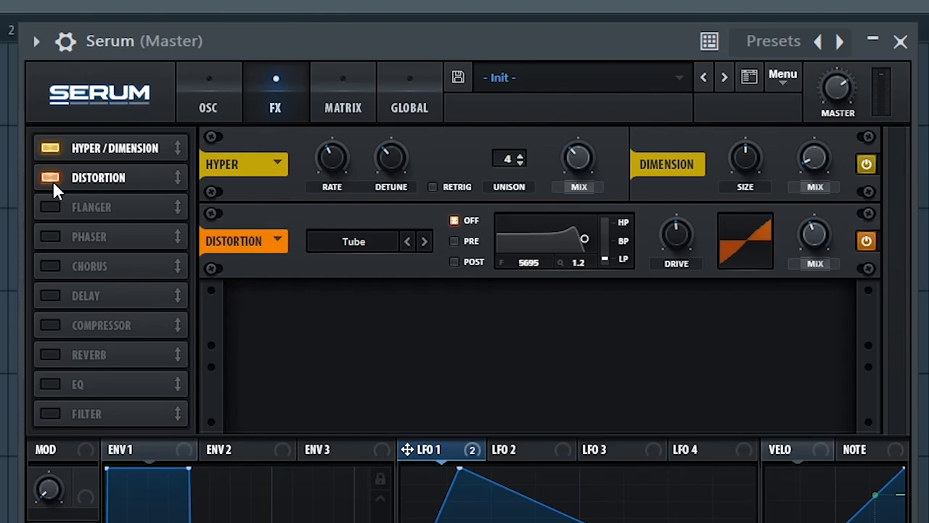
click(354, 241)
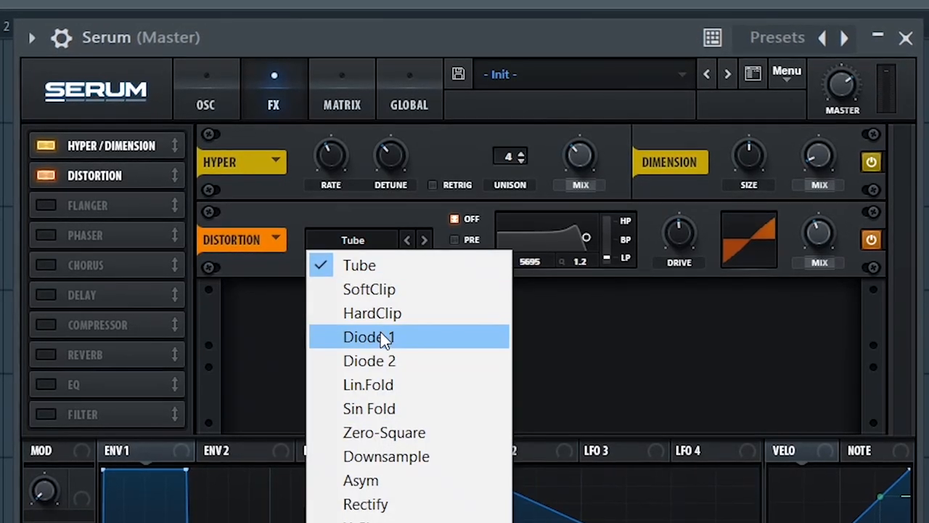
click(368, 337)
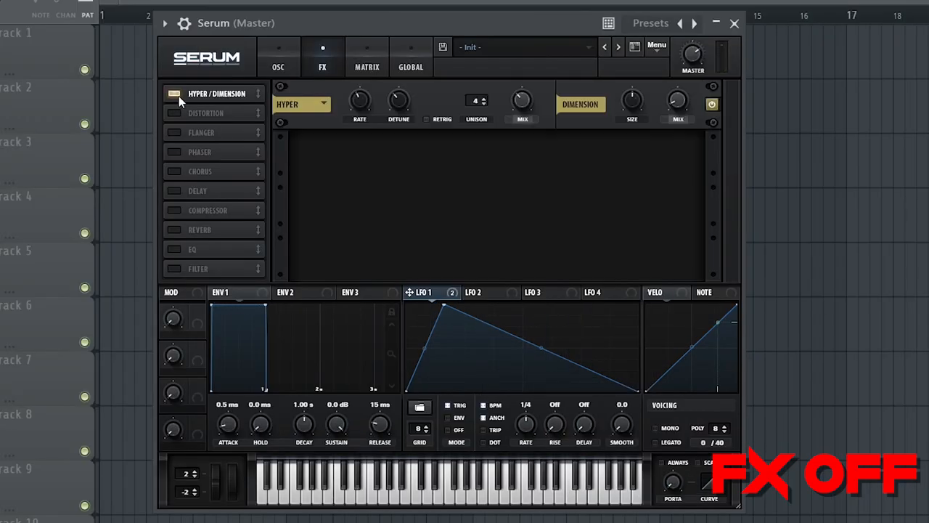
click(174, 109)
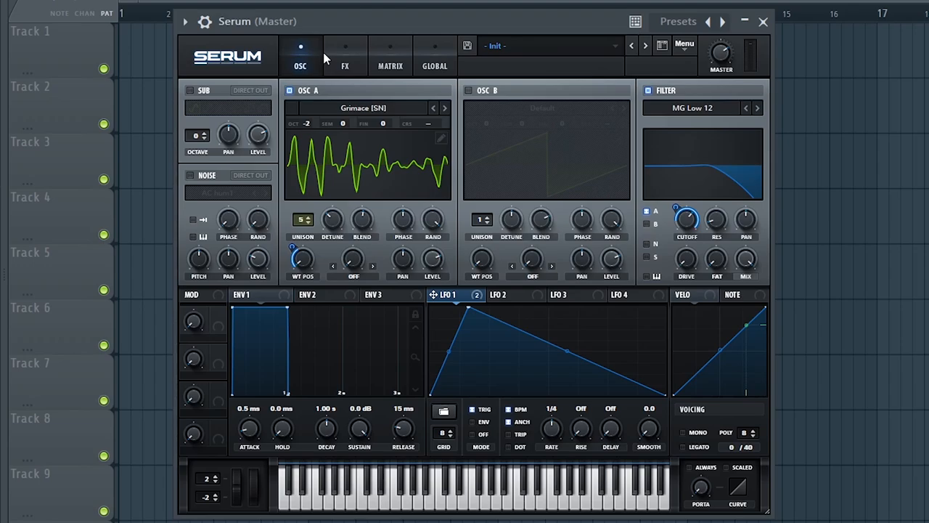
- Init the preset and browse oscillator A's wavetables from BS2 - Subby Saw toward DirtySaw
click(684, 45)
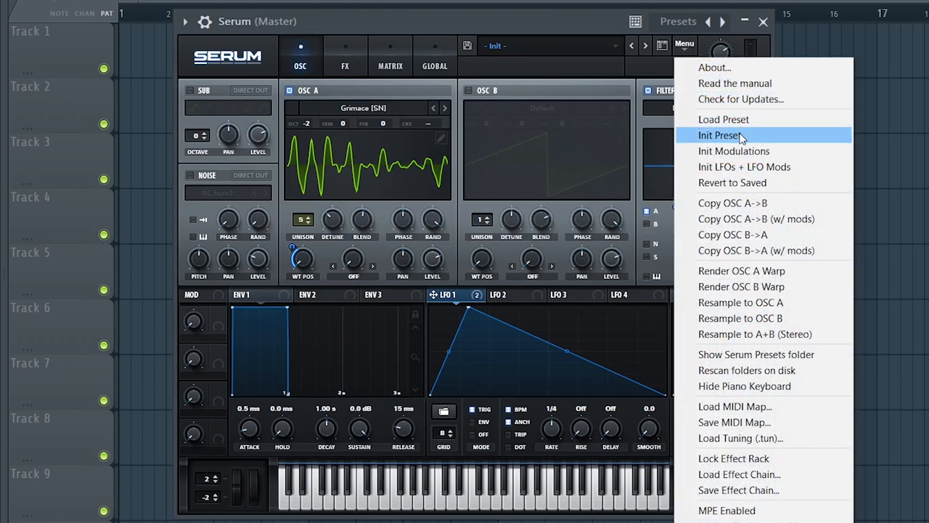
click(721, 135)
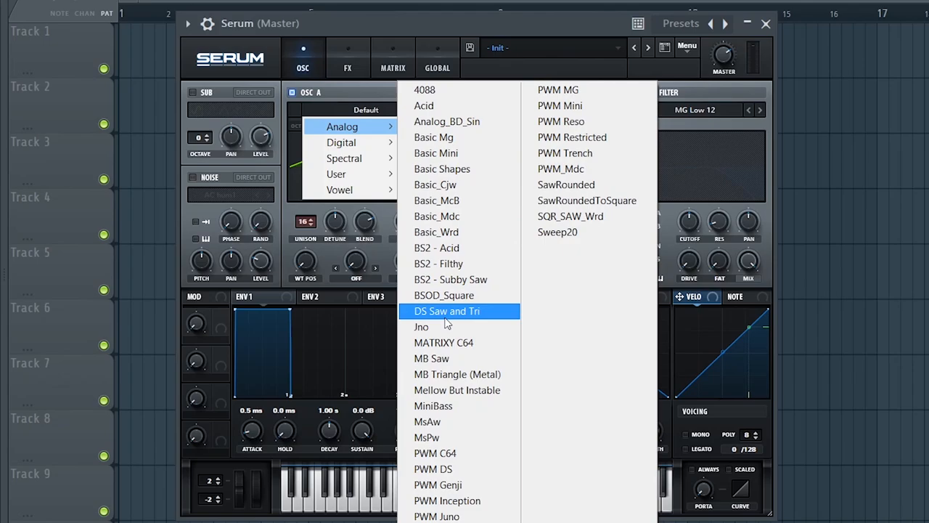
click(451, 279)
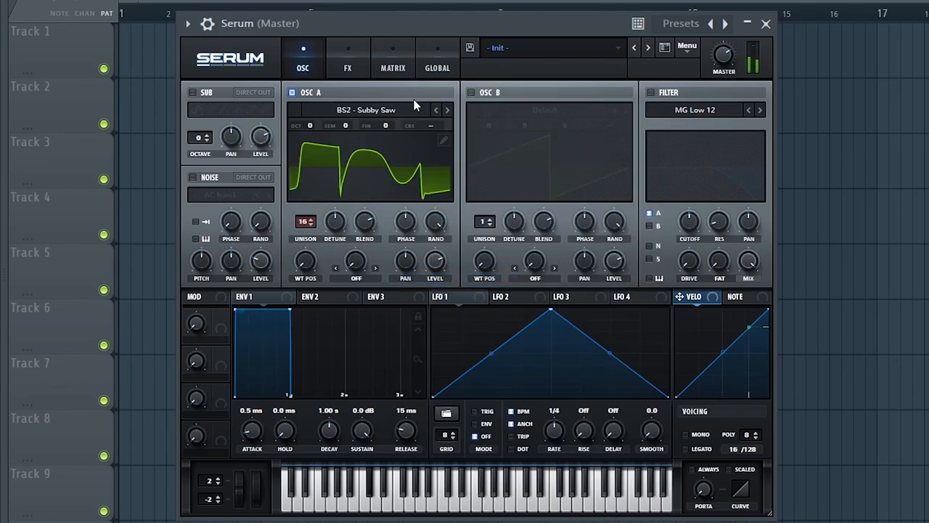
click(447, 110)
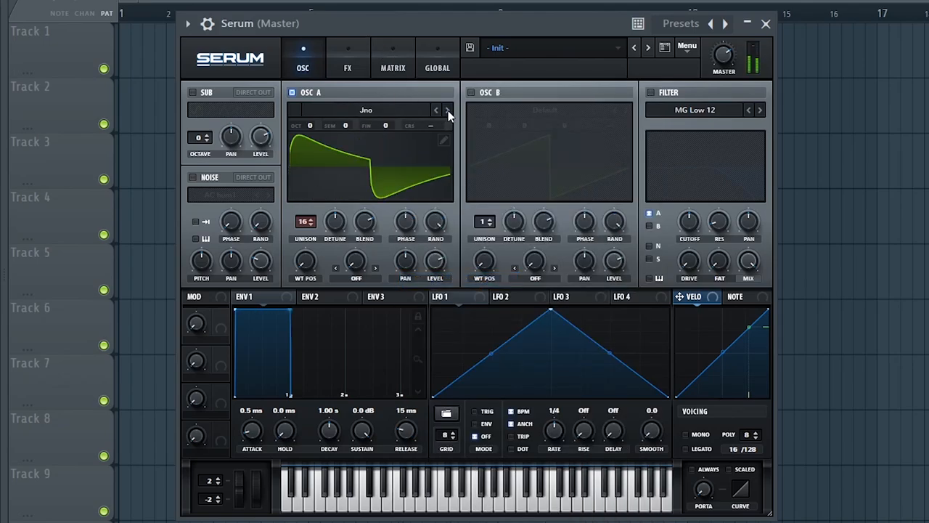
click(448, 110)
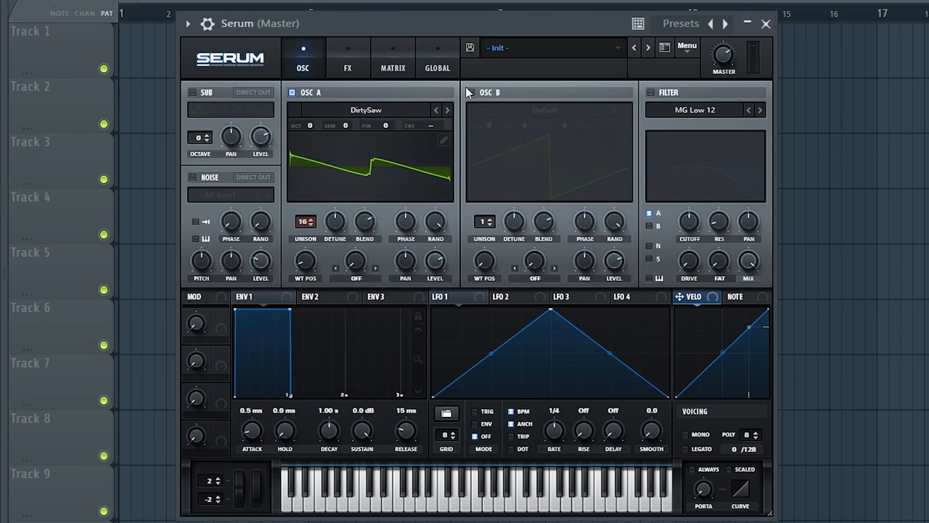
- Enable oscillator B with Light Metal 1 [SL] and step the filter type toward BP 12
click(471, 93)
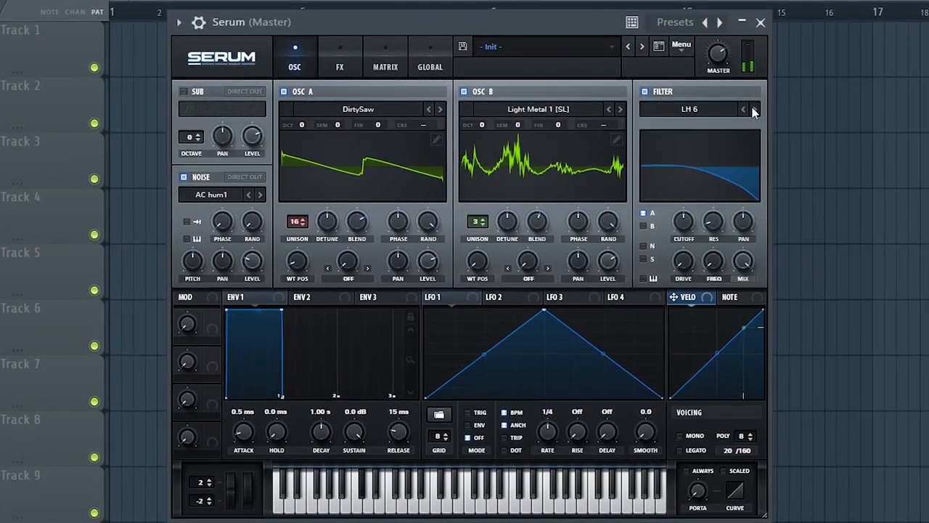
click(753, 109)
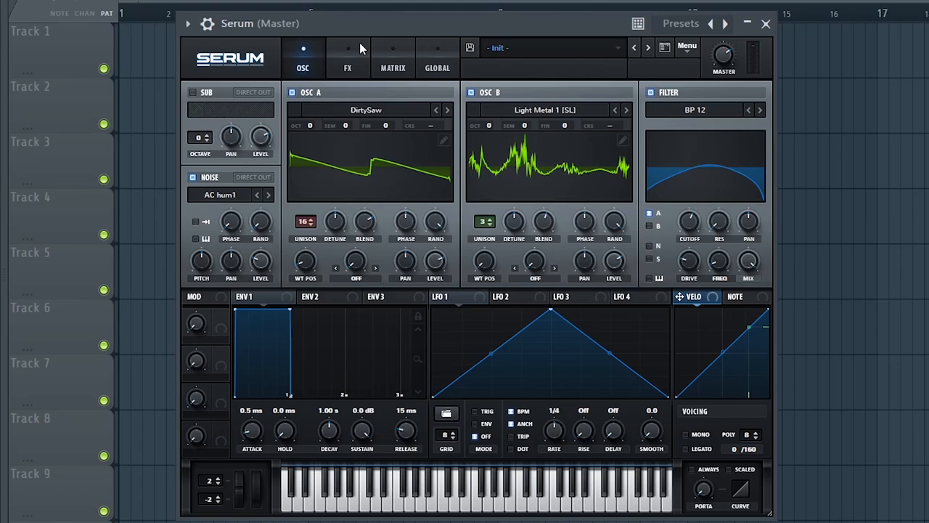
- Enable Flanger and Chorus after Hyper/Dimension in the effects rack, chorus mix at 30%
click(347, 56)
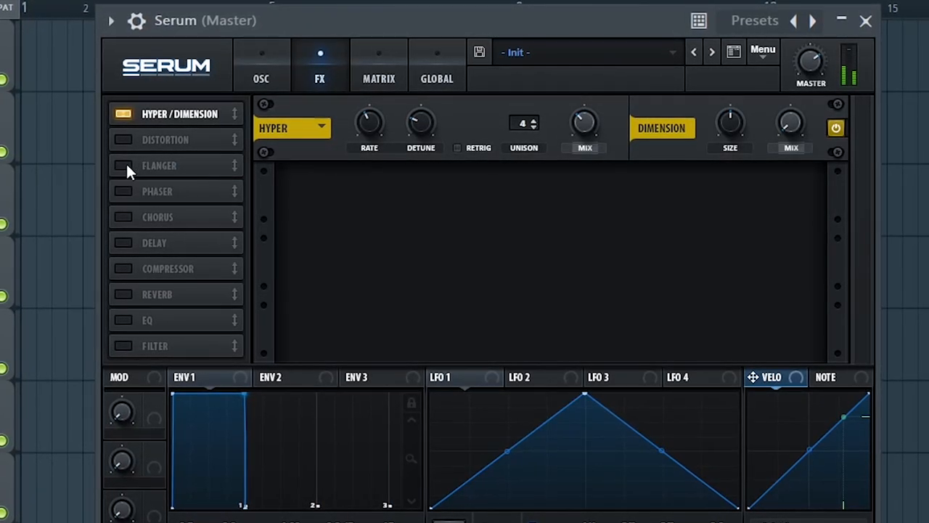
click(122, 165)
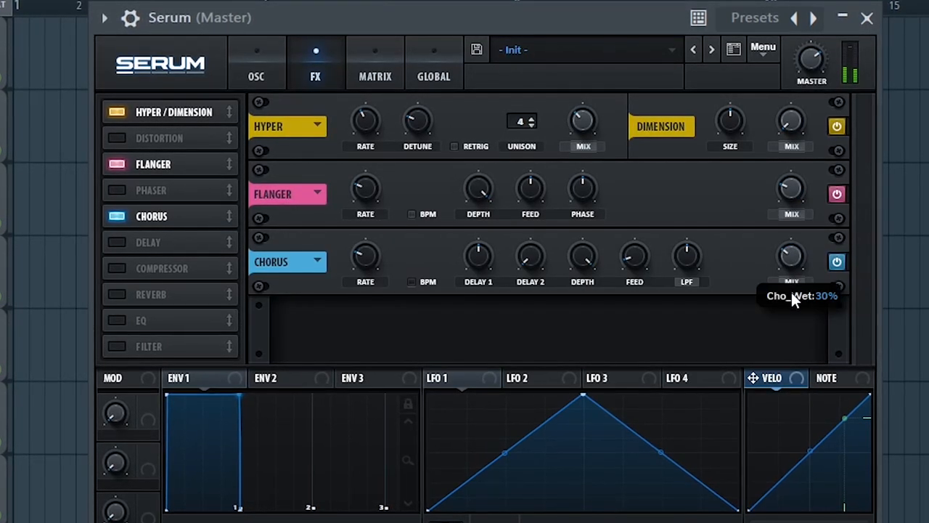
click(138, 321)
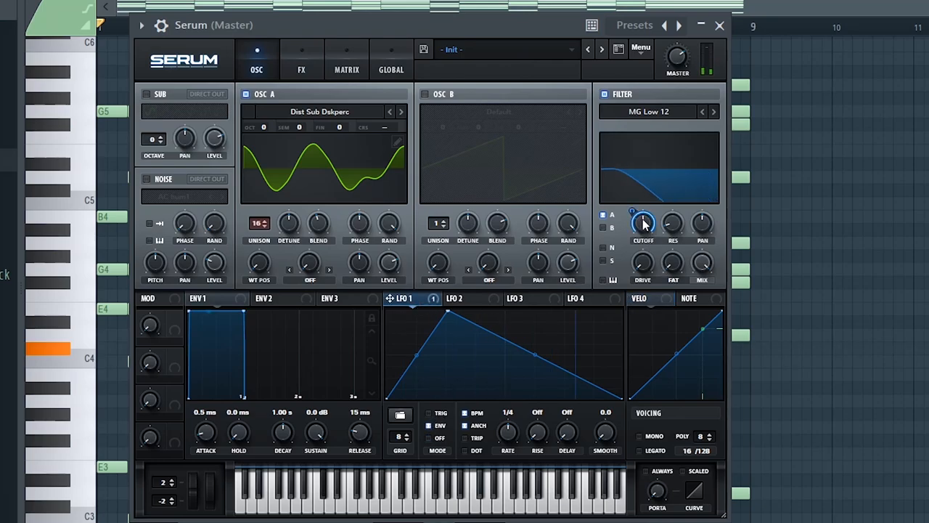
mouse_move(643, 222)
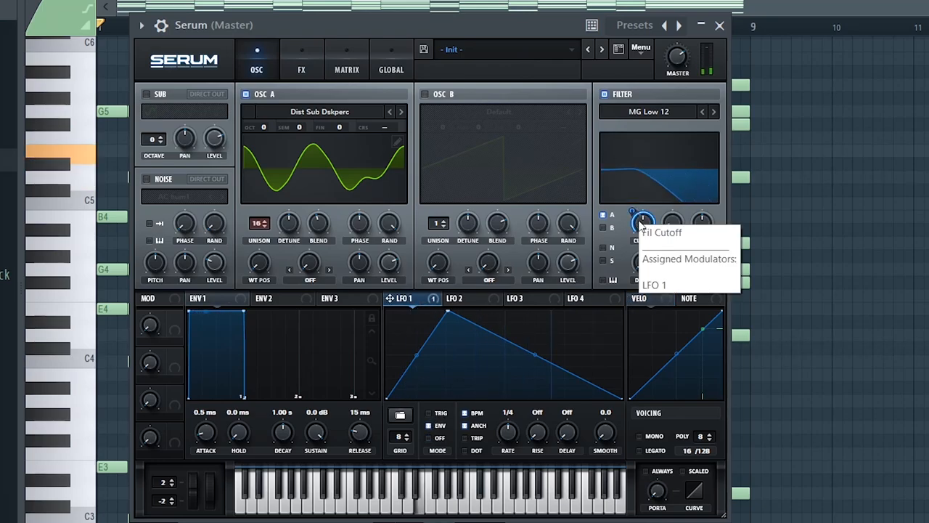
- Check LFO 1 on Cutoff and play the chord progression in FL Studio to audition the patch
click(301, 59)
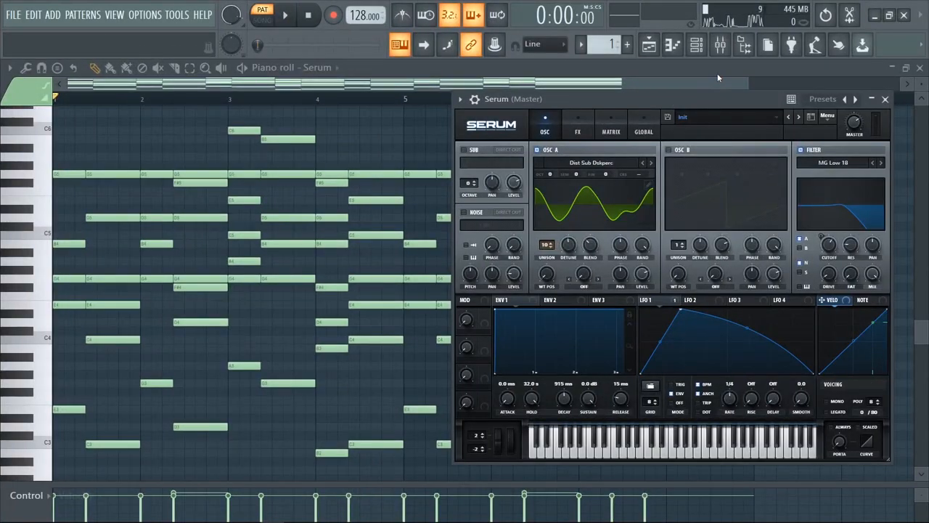
click(285, 14)
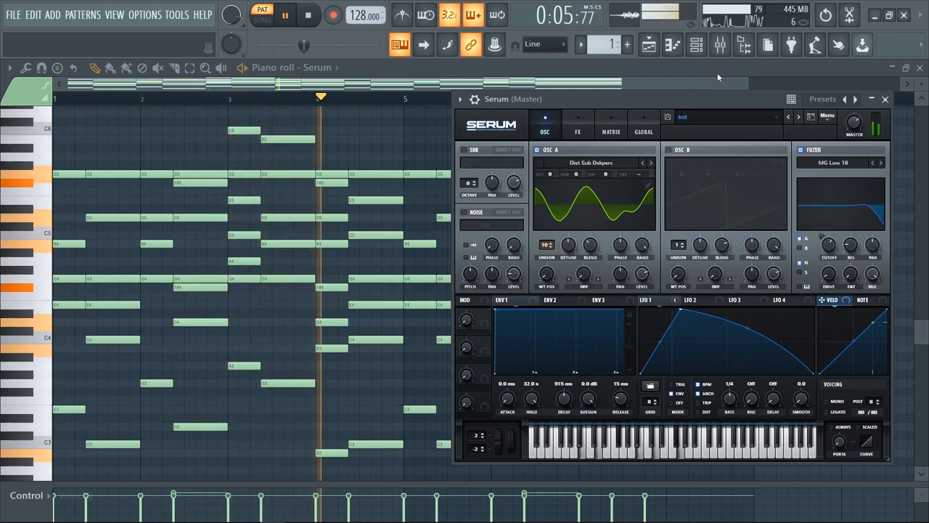
click(308, 15)
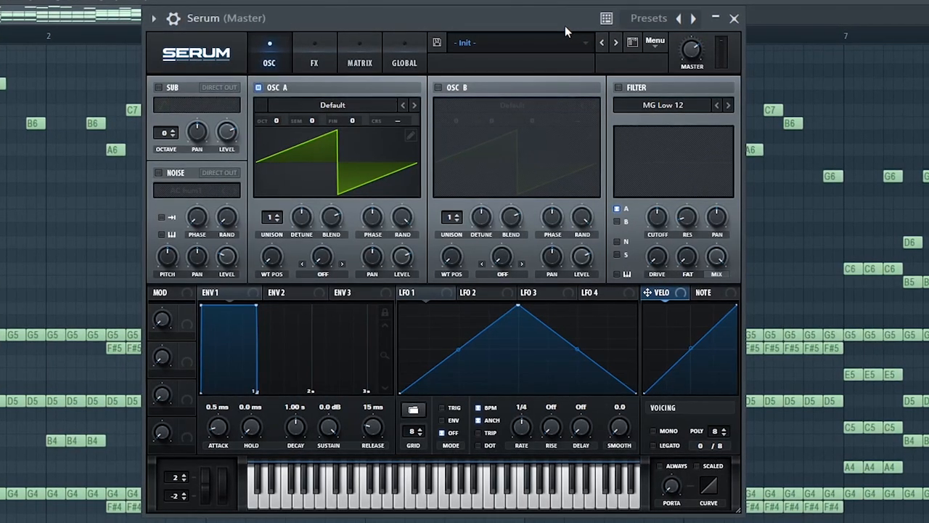
- Load the Analog_BD_Sin wavetable in oscillator A and set the filter cutoff for LFO 1
click(332, 104)
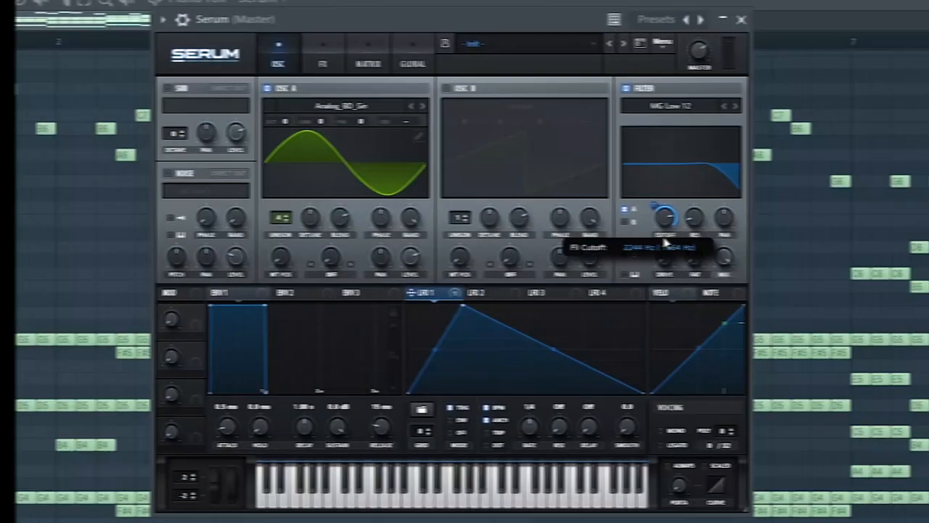
drag(657, 216, 655, 218)
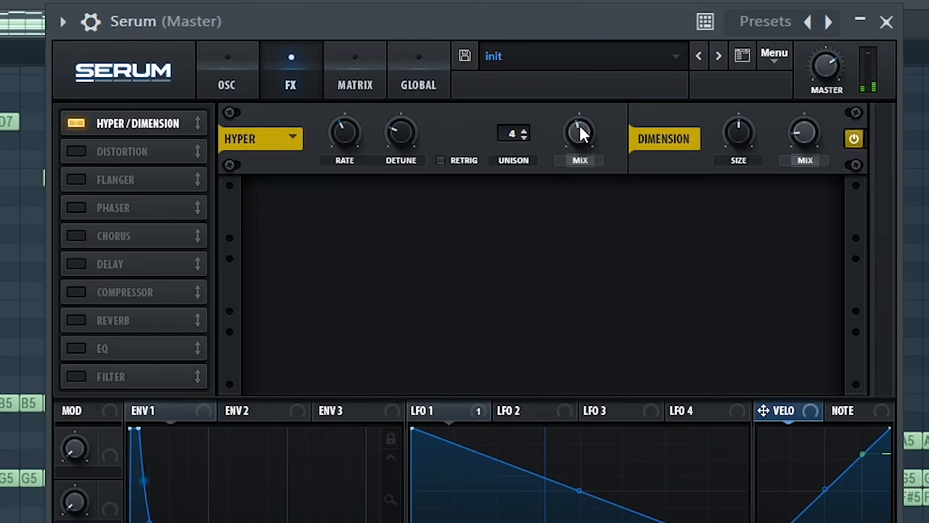
- Enable Distortion, Flanger, EQ and Reverb alongside Hyper/Dimension in the effects rack
click(76, 151)
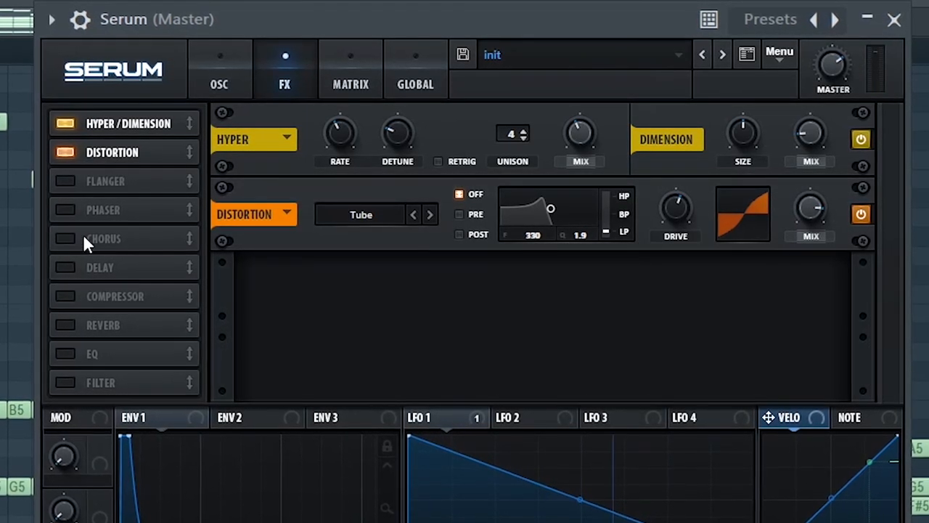
click(64, 238)
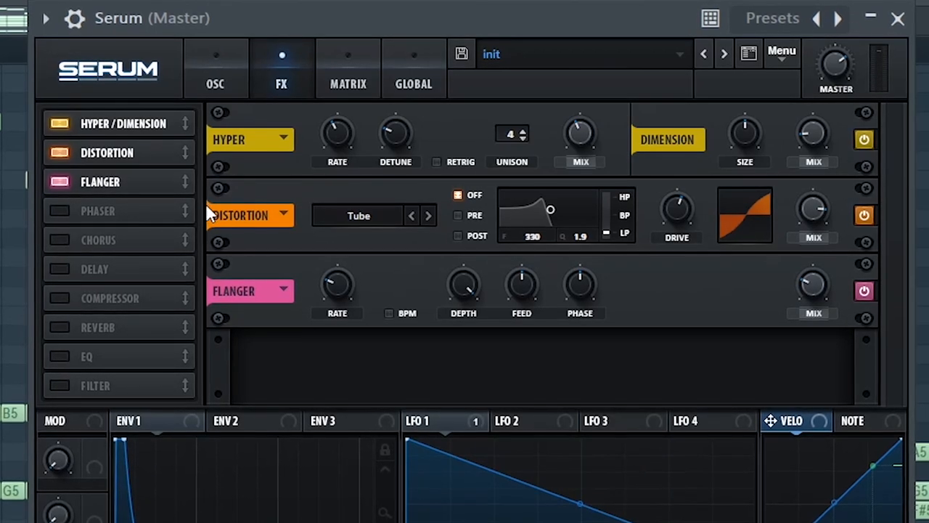
click(81, 359)
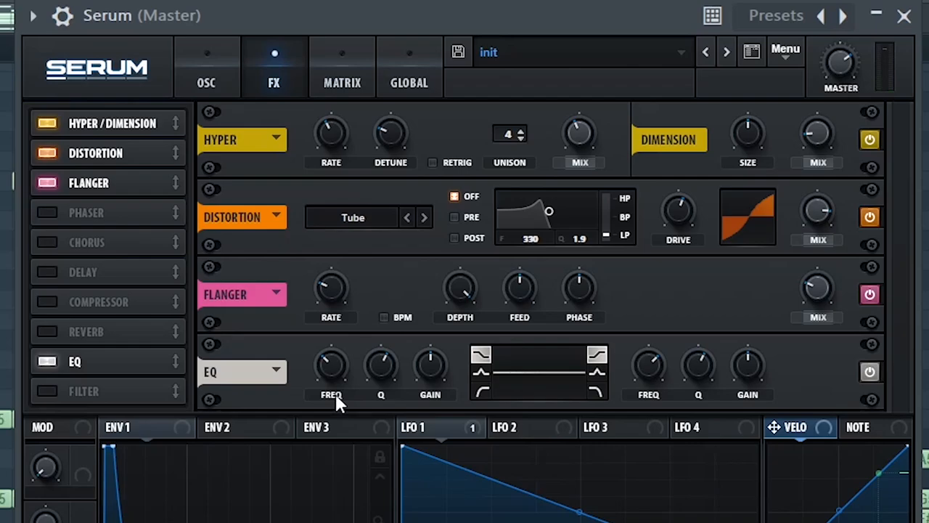
scroll(down, 3)
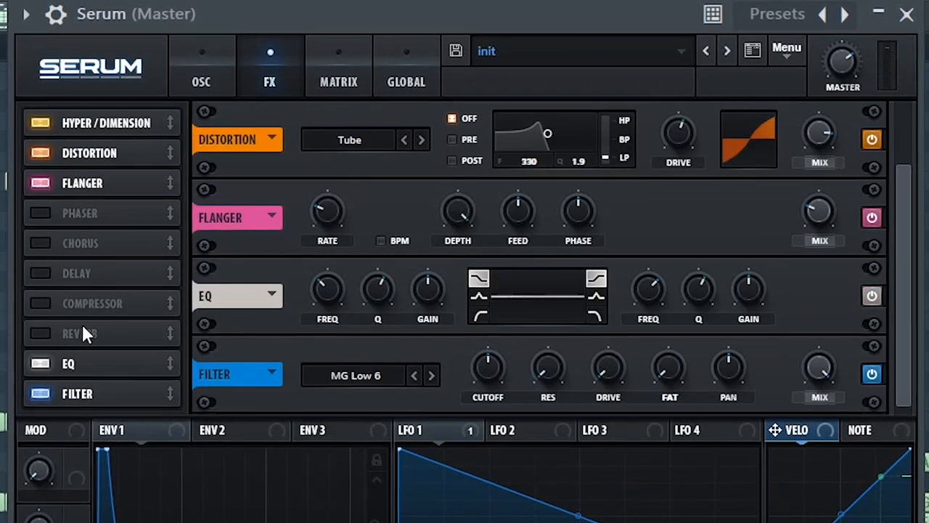
click(78, 333)
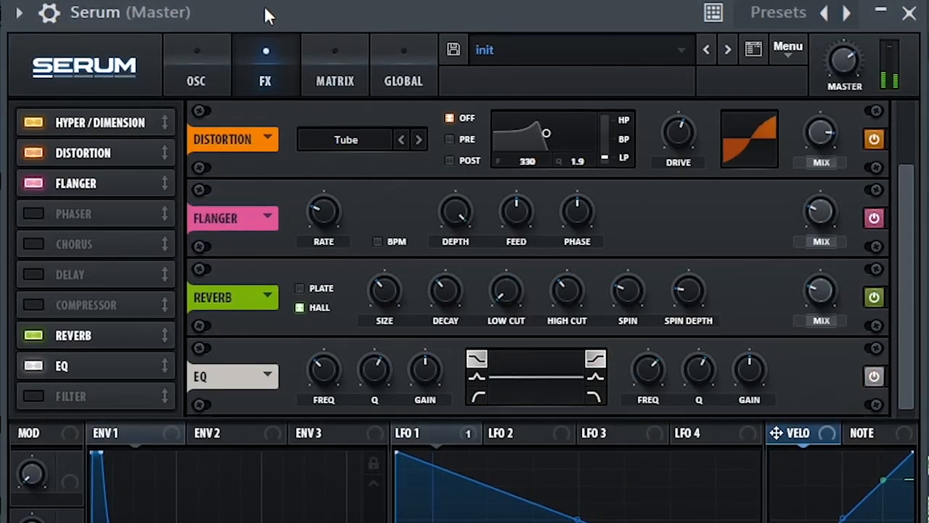
click(196, 65)
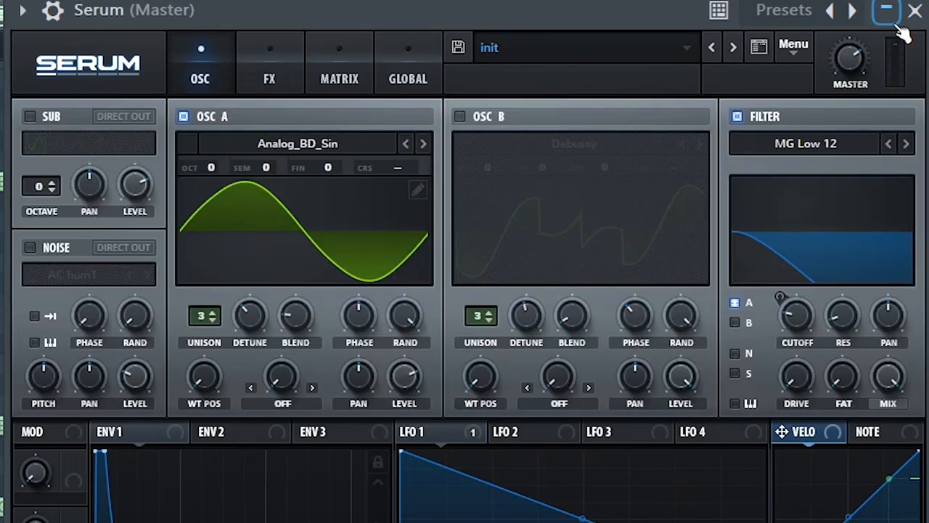